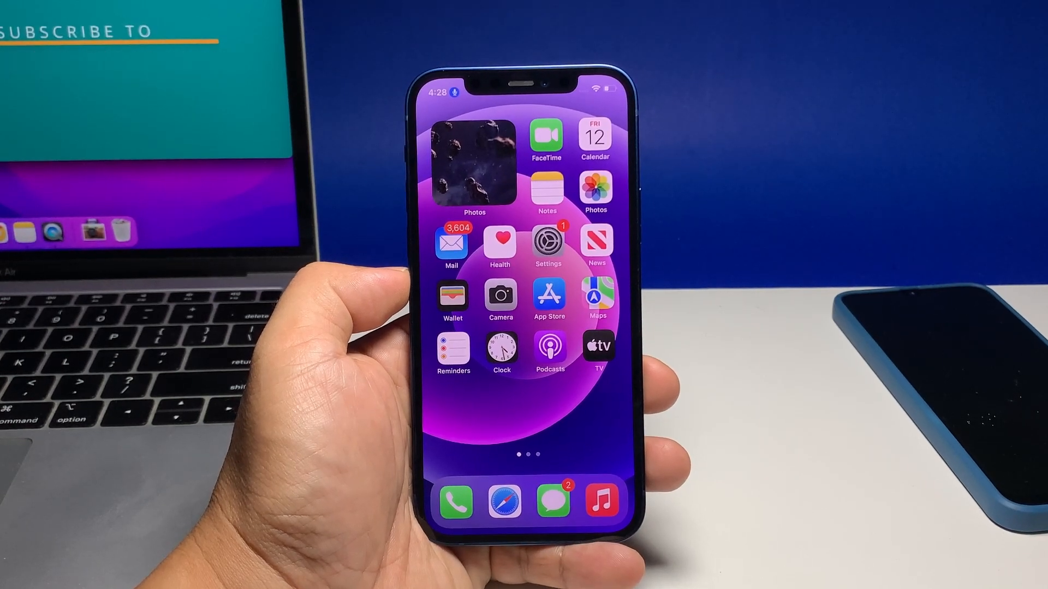
Launch Google Drive from the Recently Added group in the App Library.
{"action": "scroll", "scroll_direction": "left", "scroll_amount": 3}
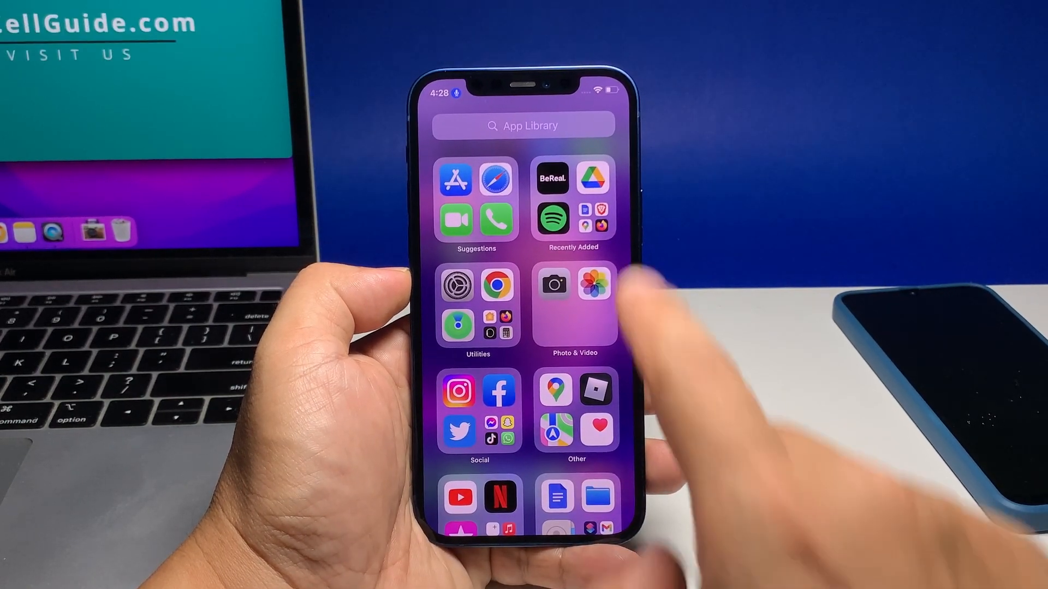
{"action": "left_click", "coordinate": [592, 175]}
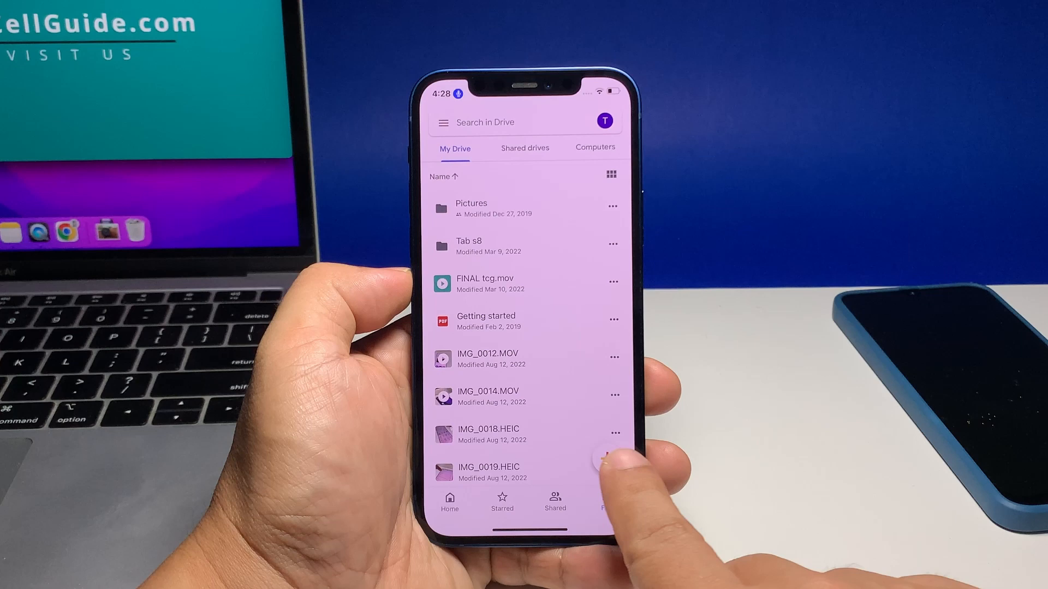
Begin a new upload to My Drive sourced from the phone's photos and videos.
{"action": "left_click", "coordinate": [605, 457]}
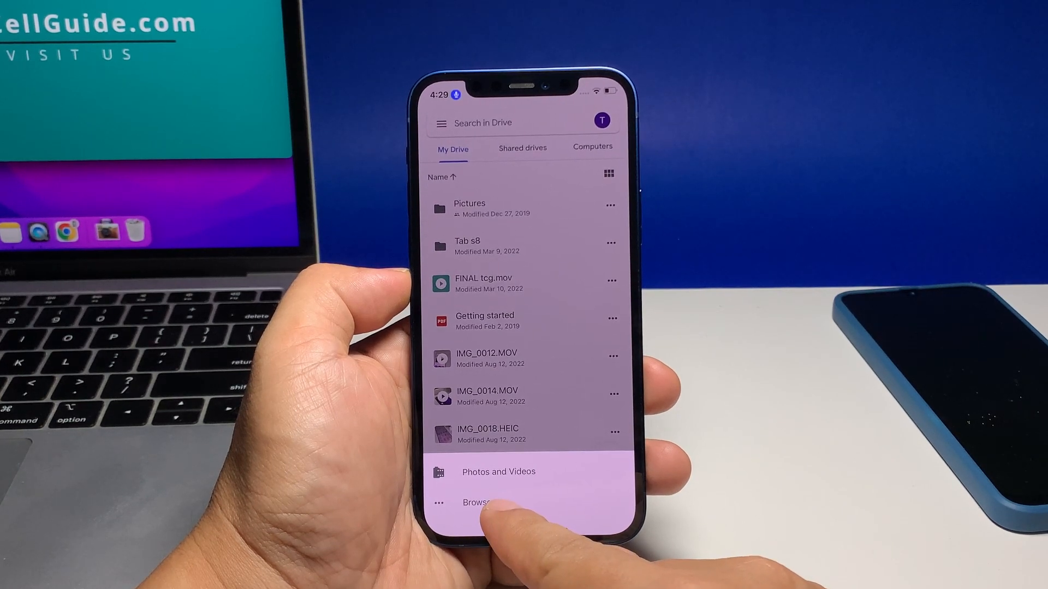
{"action": "left_click", "coordinate": [498, 472]}
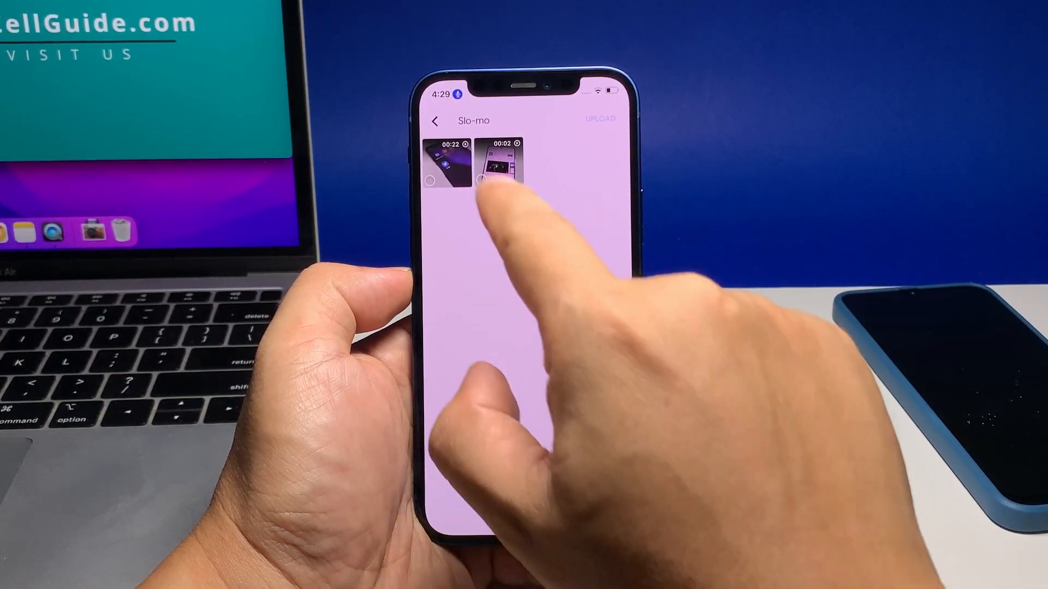
Select the 00:22 video in the Slo-mo album and upload it to Drive.
{"action": "left_click", "coordinate": [443, 163]}
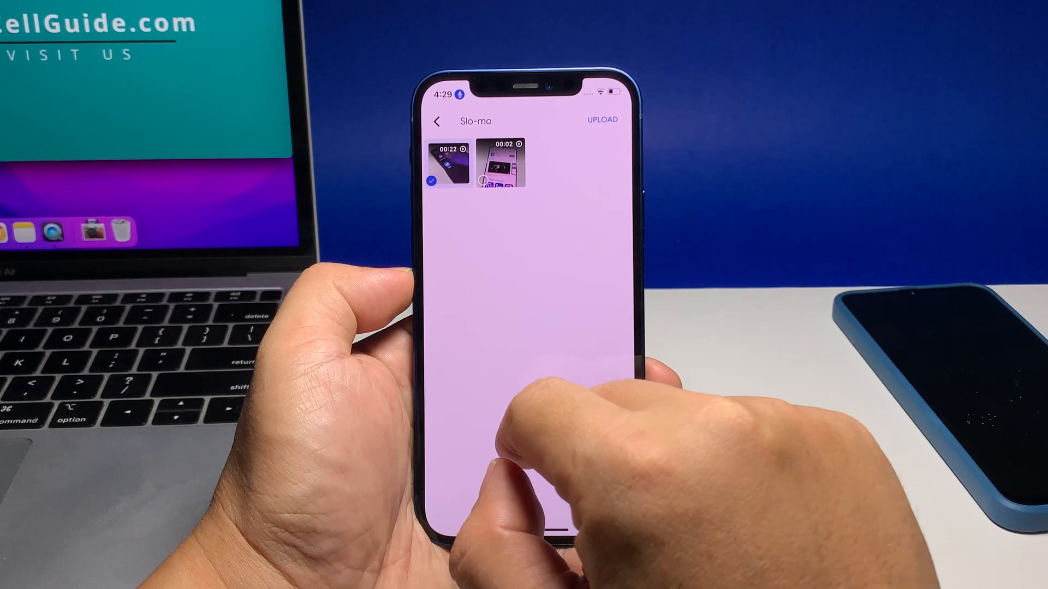
{"action": "left_click", "coordinate": [599, 120]}
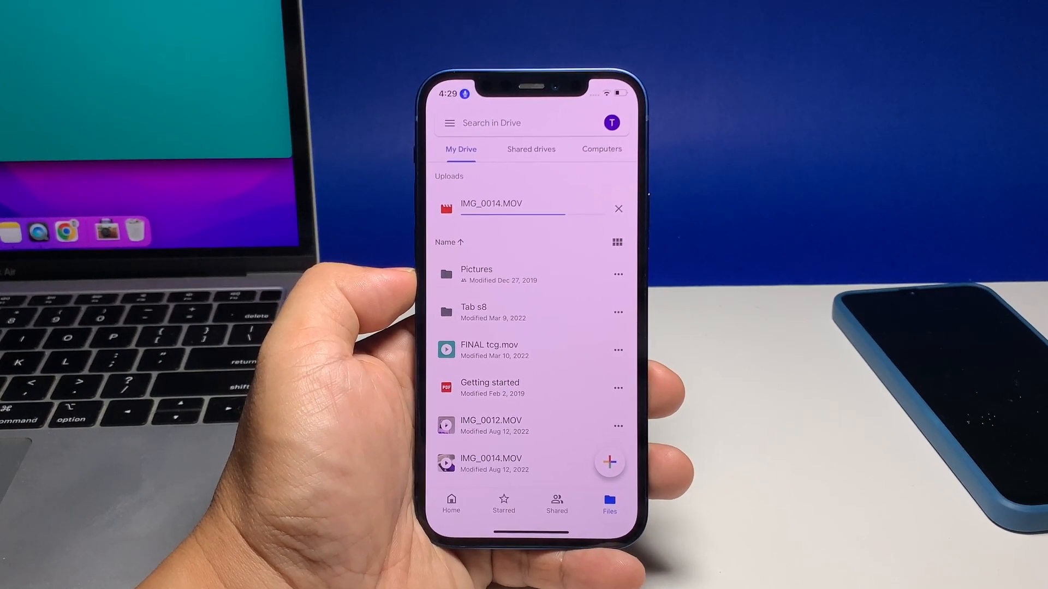
Check that IMG_0014.MOV finished uploading, then return to the My Drive file list.
{"action": "scroll", "scroll_direction": "down", "scroll_amount": 3}
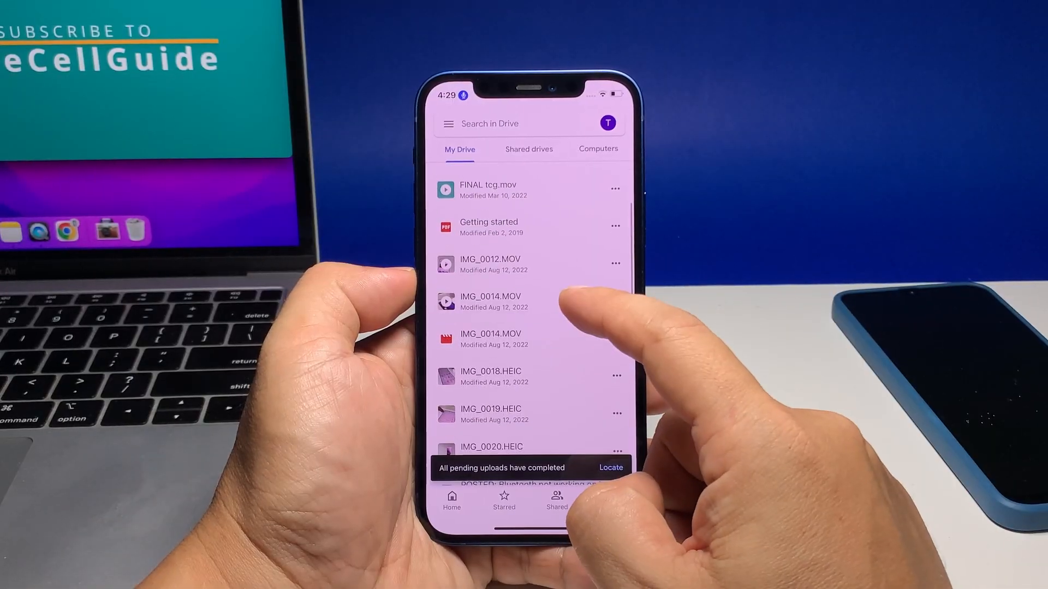
{"action": "scroll", "scroll_direction": "up", "scroll_amount": 3}
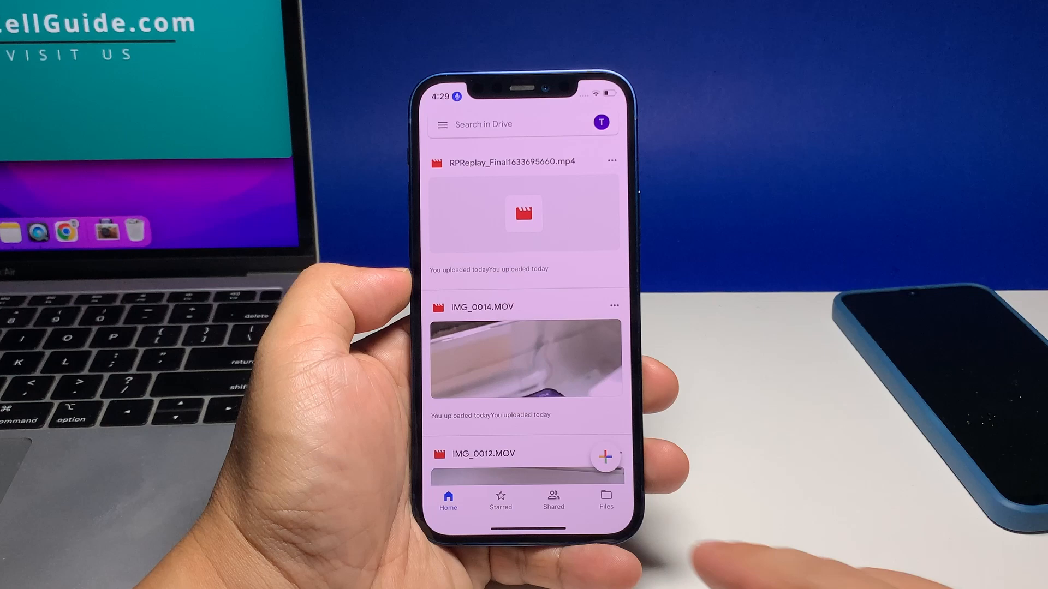
{"action": "left_click", "coordinate": [606, 500]}
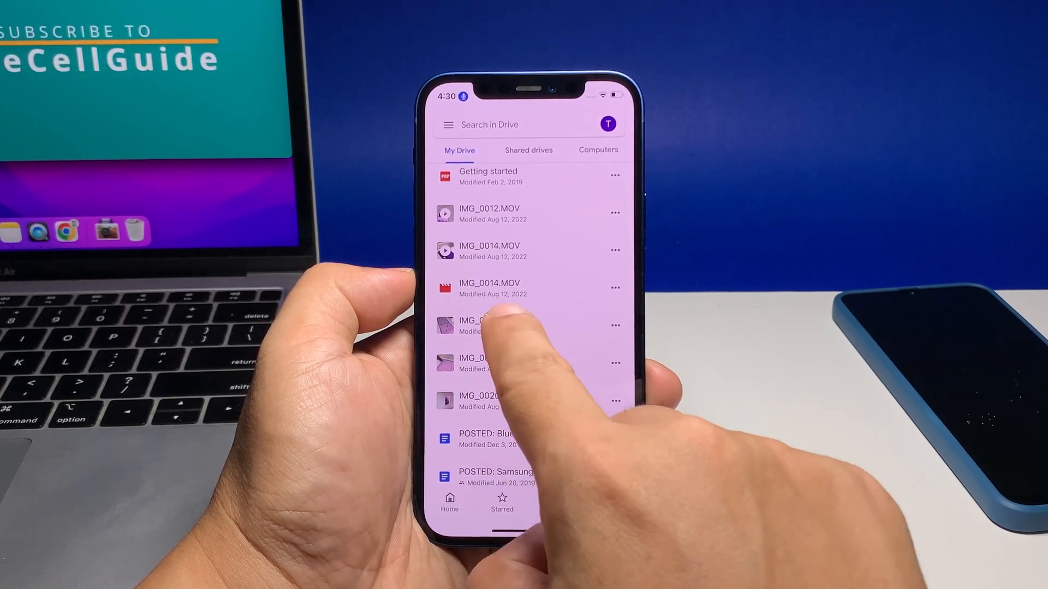
Remove IMG_0018.HEIC via its action sheet and confirm Move to trash.
{"action": "left_click", "coordinate": [475, 327]}
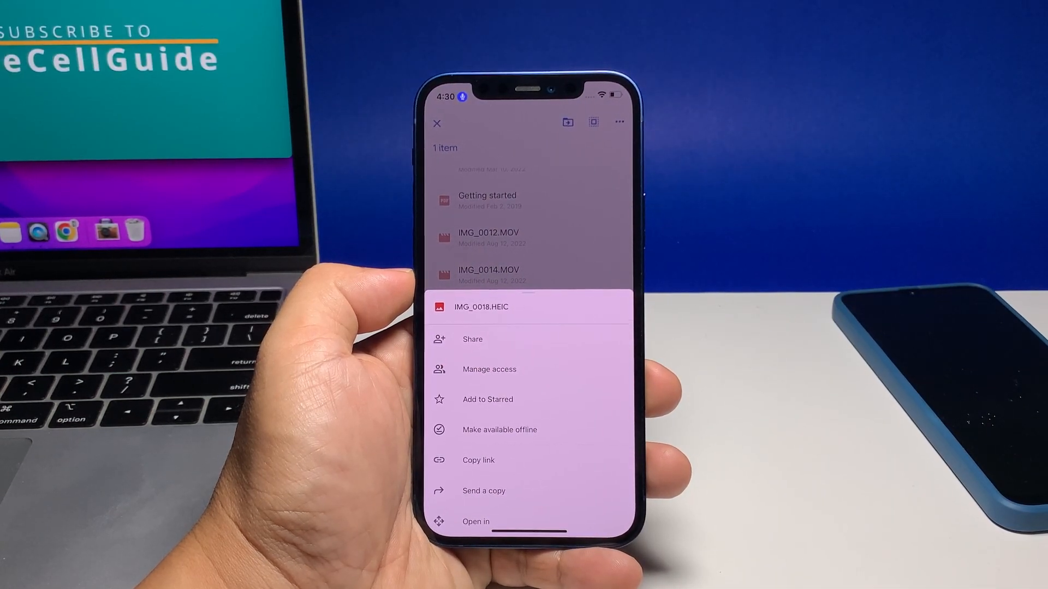
{"action": "scroll", "scroll_direction": "up", "scroll_amount": 3}
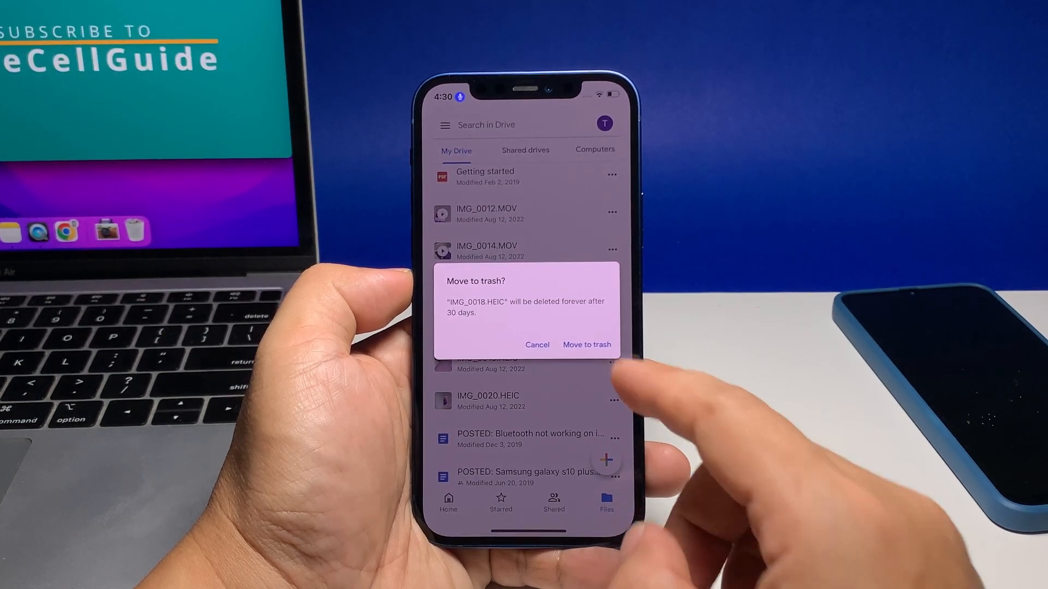
{"action": "left_click", "coordinate": [586, 345]}
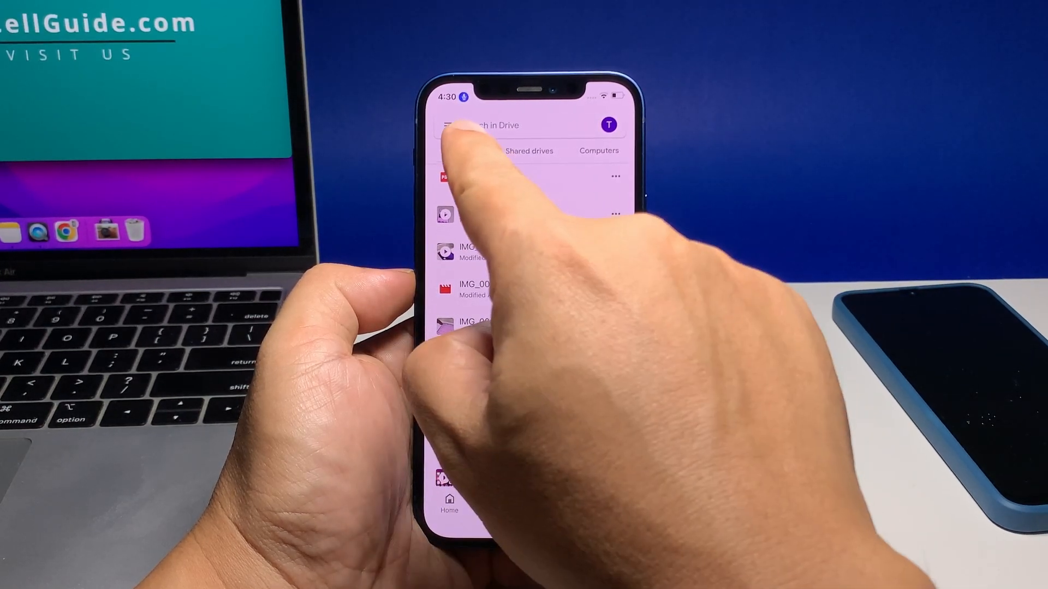
In Trash, choose Delete forever for IMG_0017.HEIC and confirm it.
{"action": "left_click", "coordinate": [449, 125]}
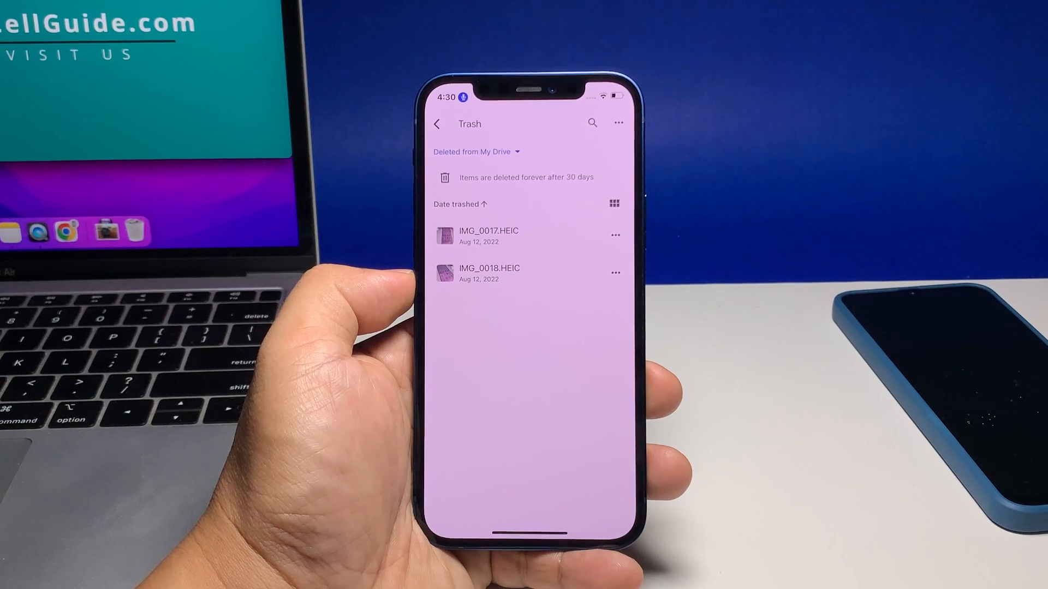
{"action": "left_click", "coordinate": [613, 234]}
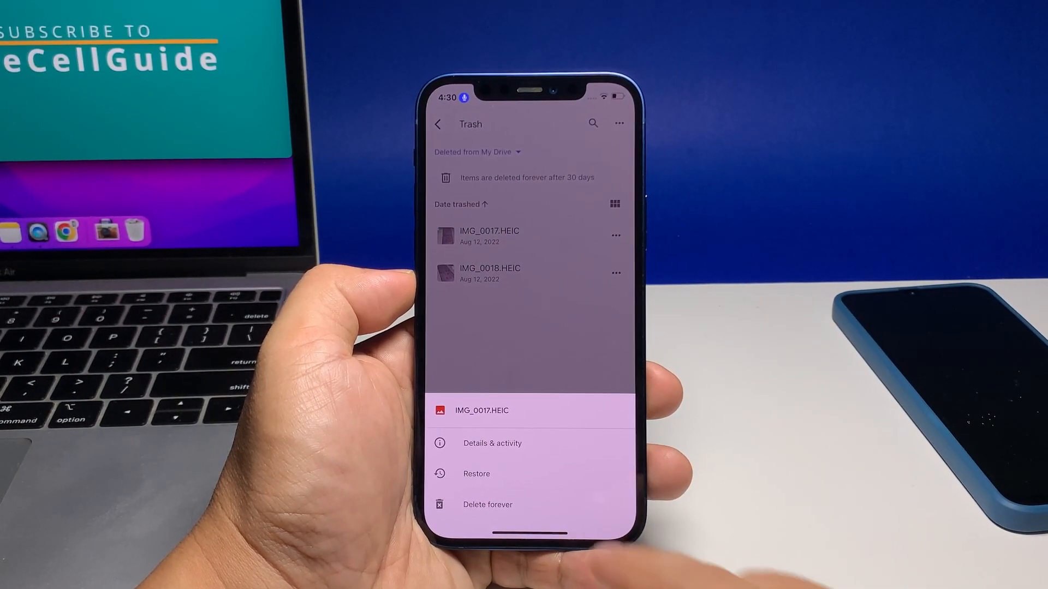
{"action": "left_click", "coordinate": [487, 504]}
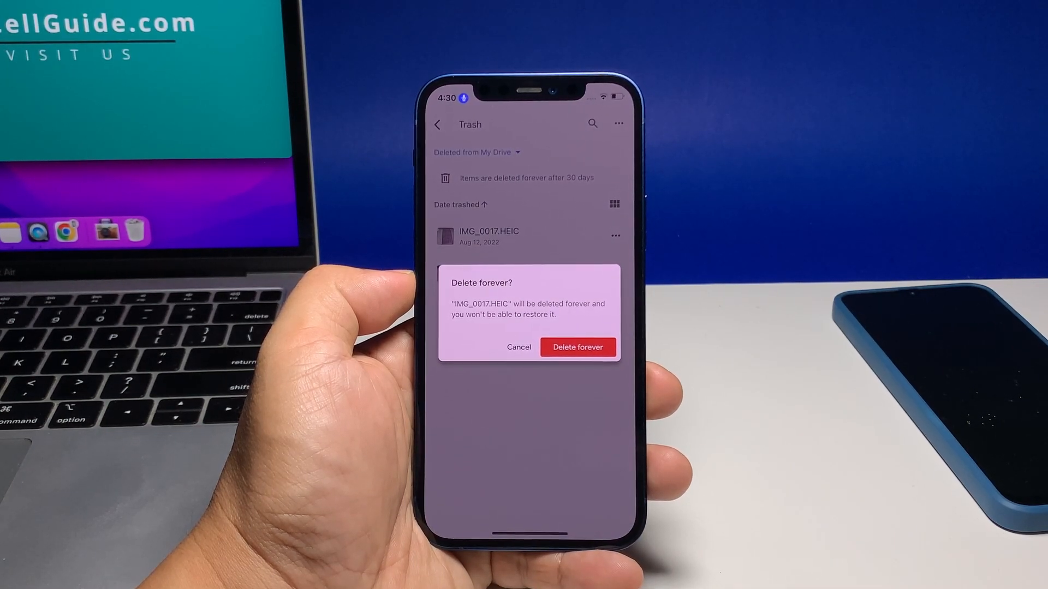
{"action": "left_click", "coordinate": [576, 347]}
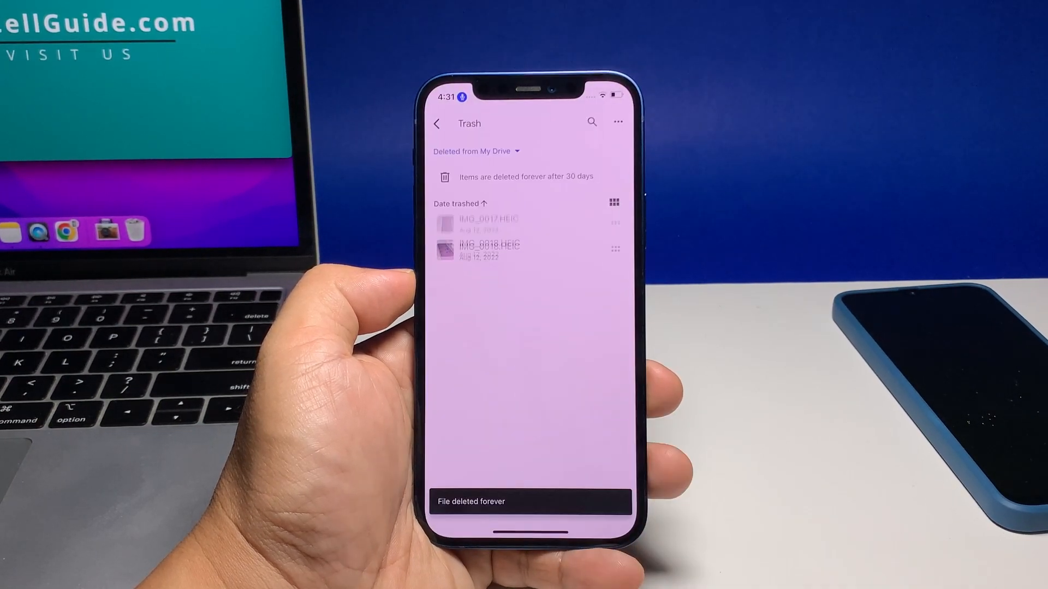